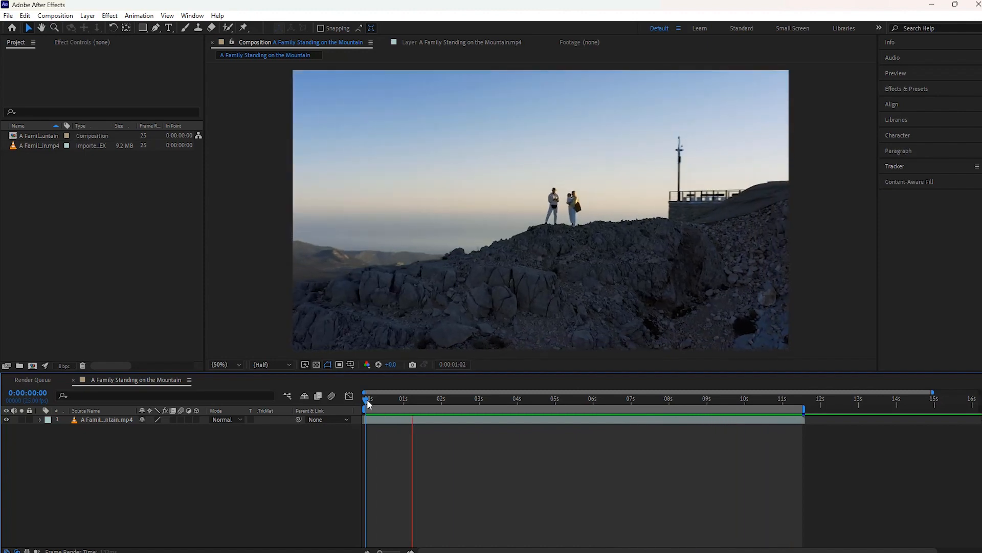
- Select the mountain footage layer and expand the Tracker panel
click(439, 399)
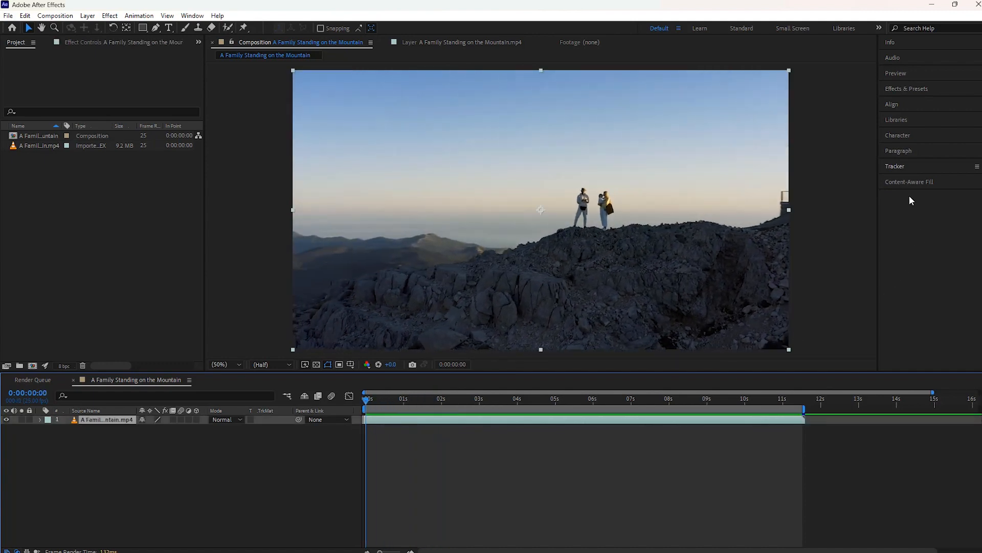
click(896, 166)
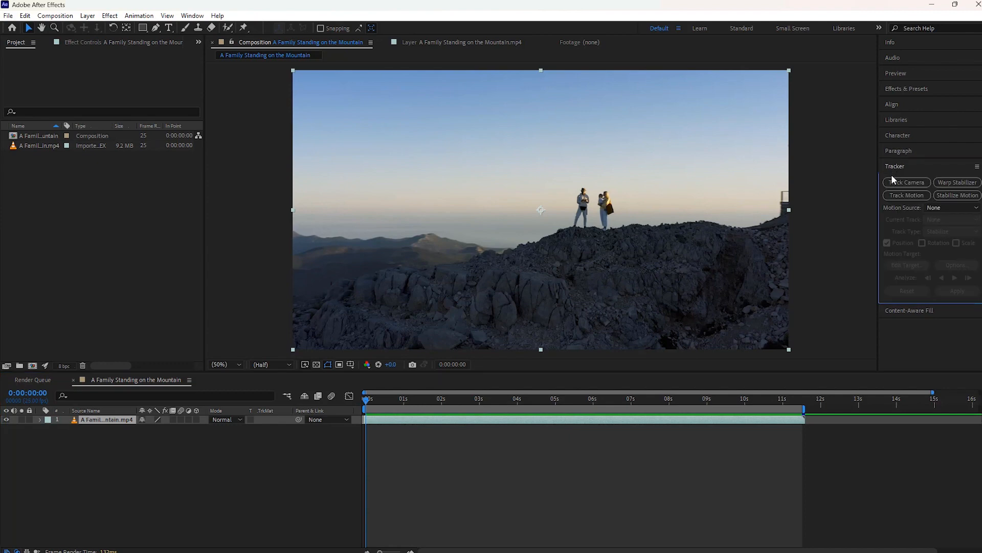
- Run Track Camera so the 3D Camera Tracker solves track points over the rocks
click(906, 182)
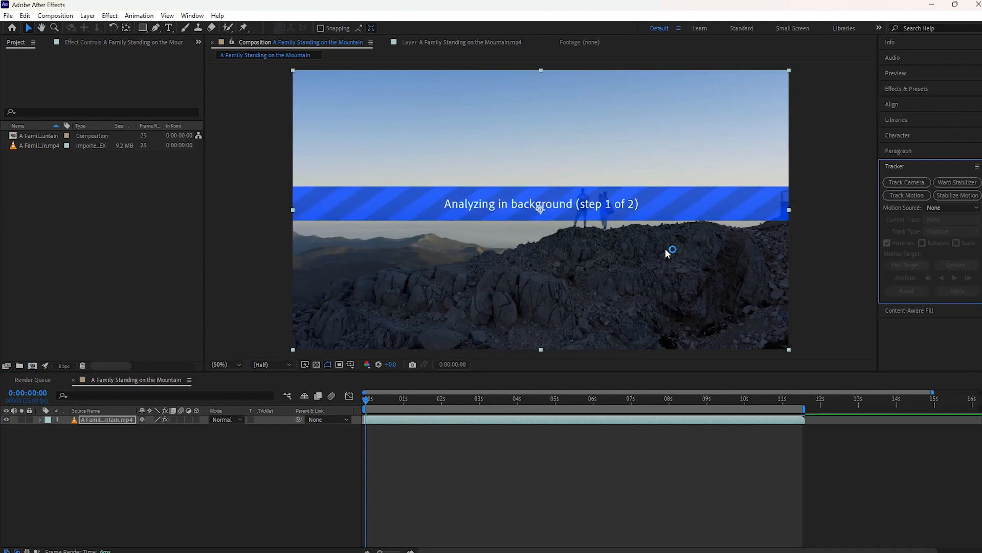
click(905, 182)
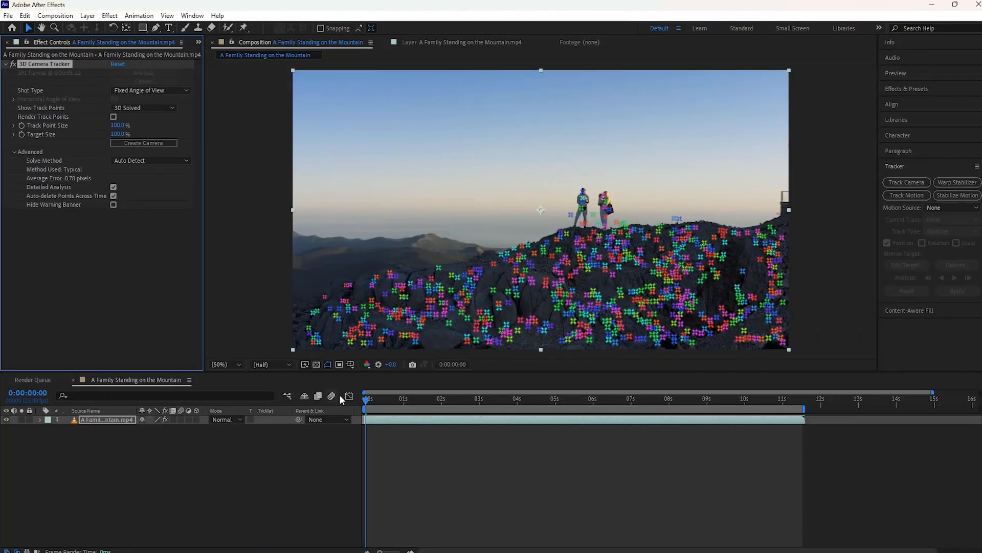
- At about 4 s, create a text layer and tracker camera from a track point near the pole
click(545, 398)
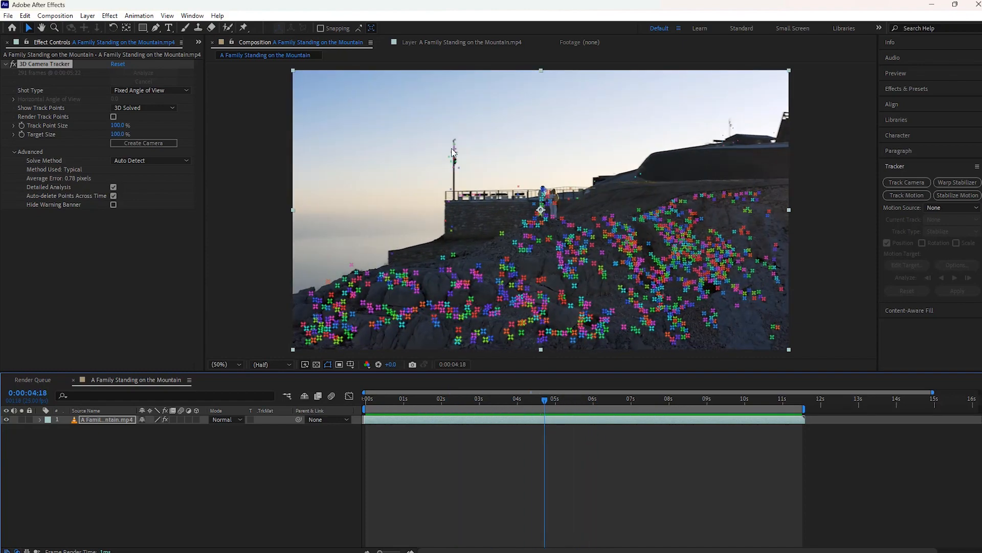
right_click(452, 153)
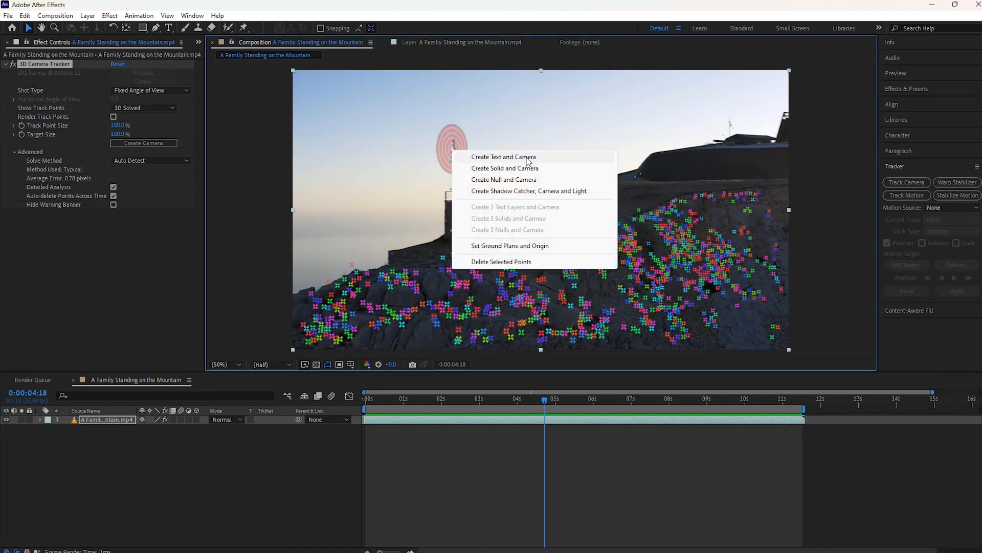
click(503, 157)
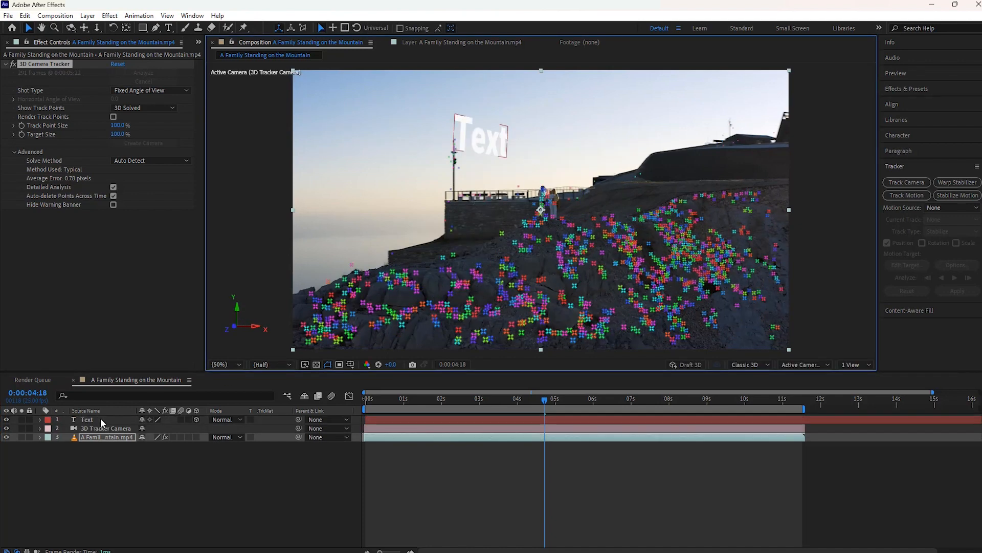
- Edit the placeholder text to read DVENTURE and FAMILY on two lines, viewer at 50%
click(86, 420)
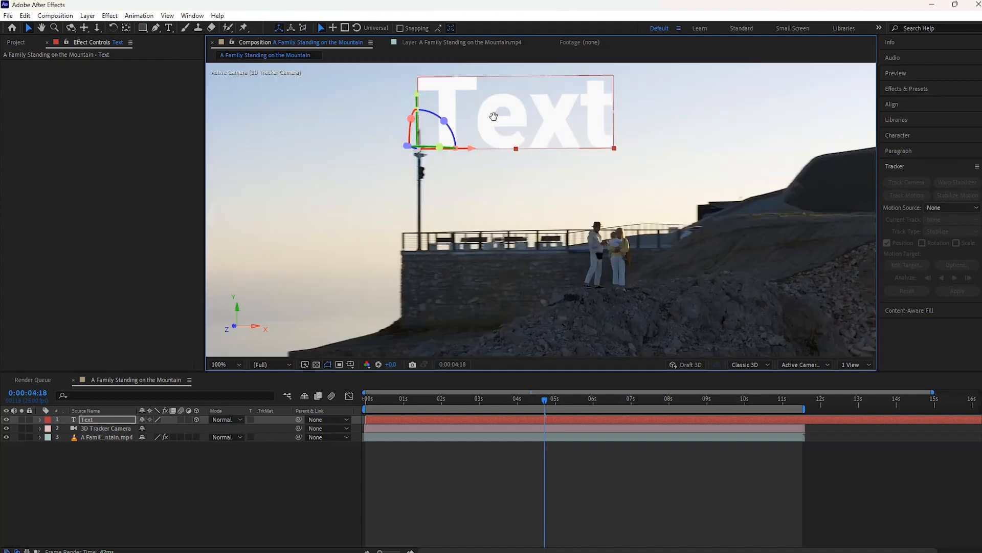
text(DVENTURE)
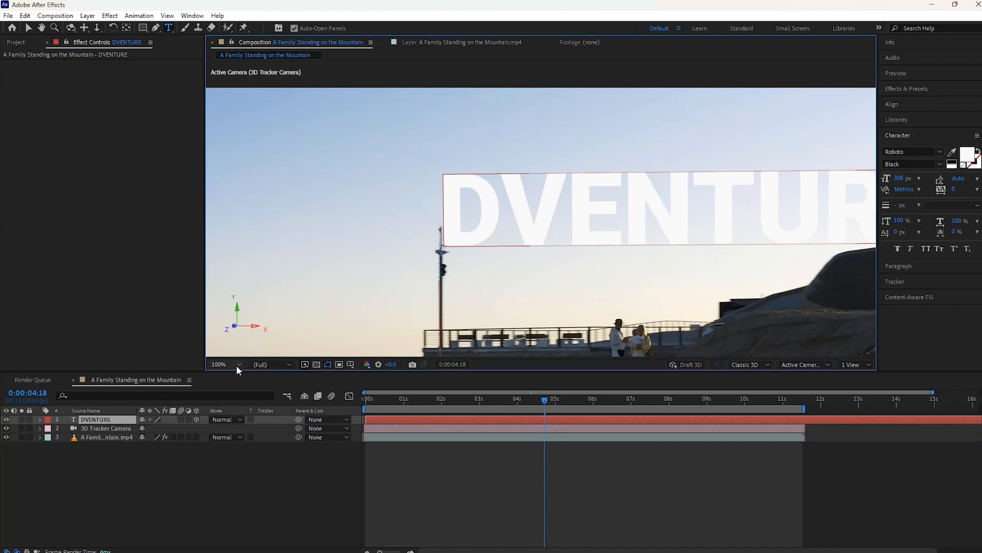
click(225, 365)
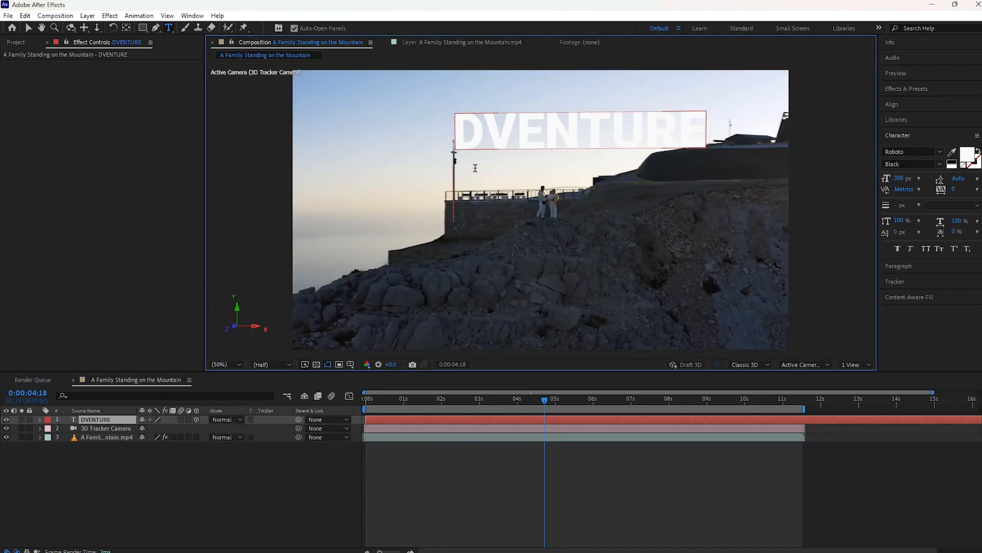
text(FAMILY)
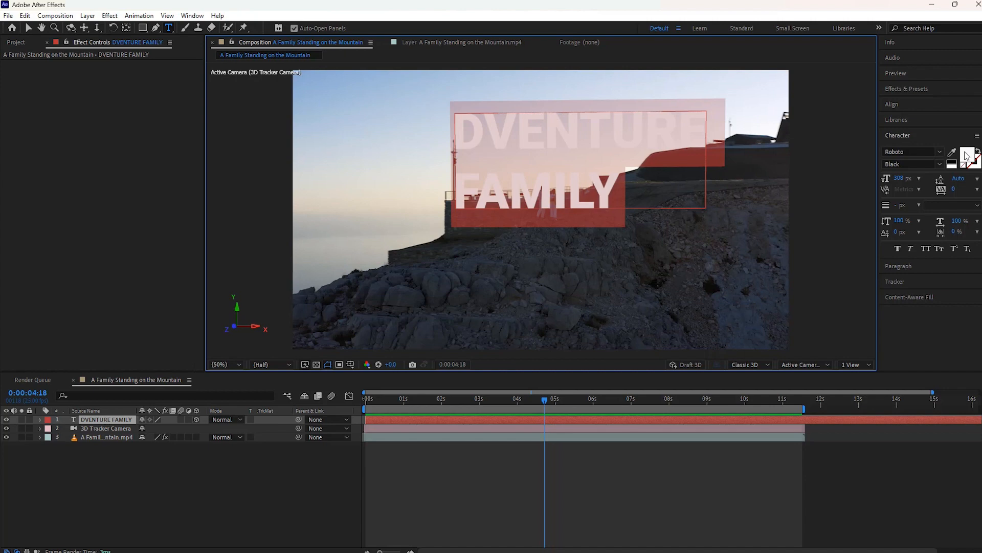
- Give the DVENTURE FAMILY text a dark fill colour via the Character panel swatch
click(950, 151)
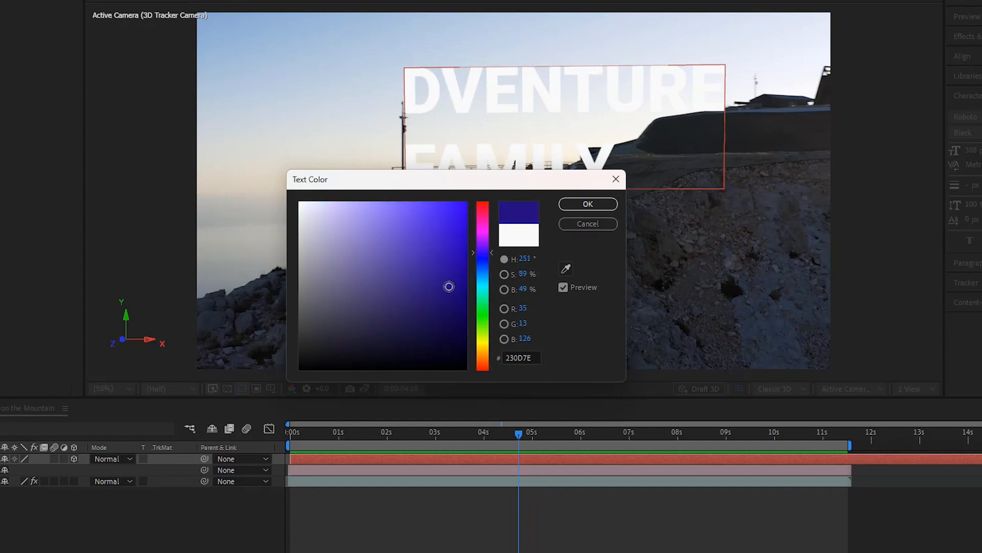
click(428, 267)
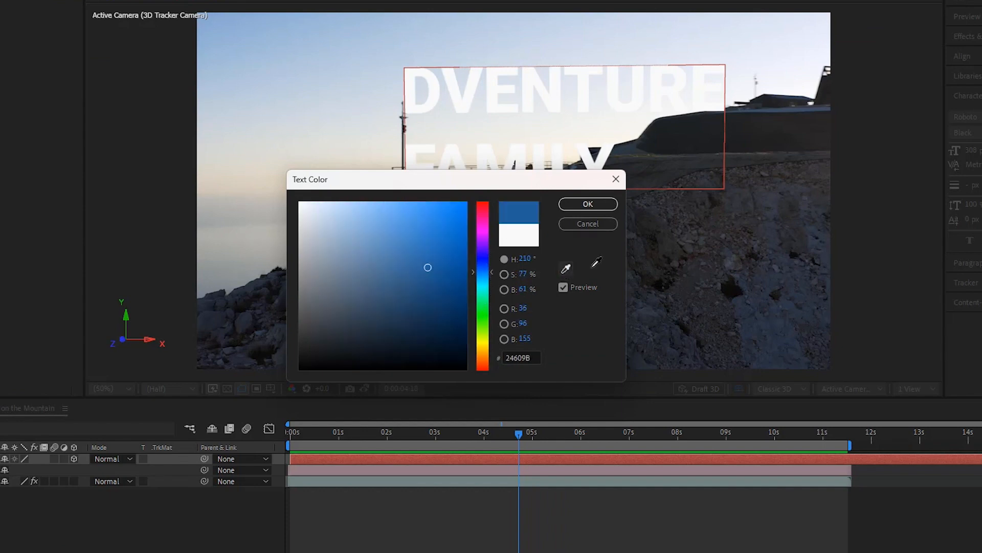
click(363, 330)
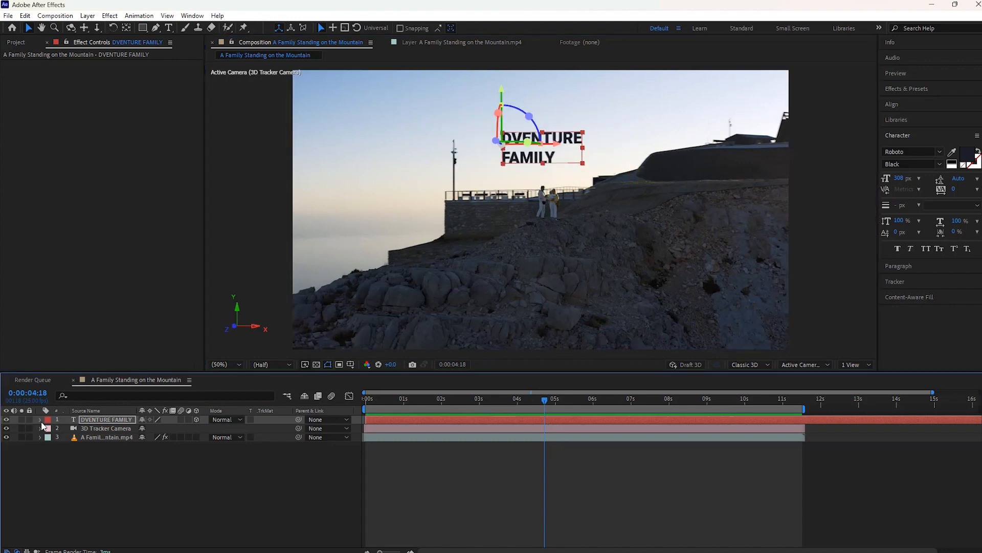
- Duplicate the text layer with Ctrl+D to make a separate layer for the letter A
click(40, 419)
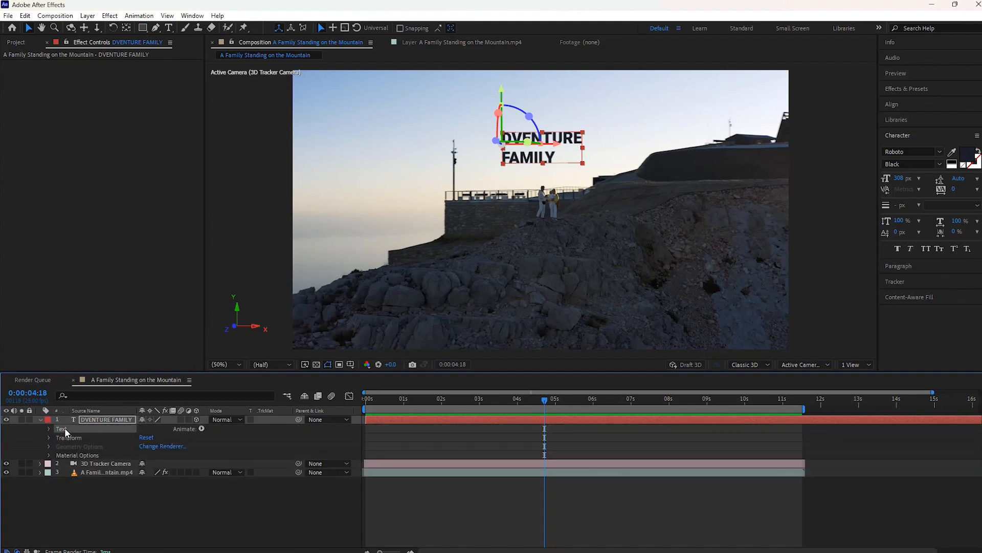
key(ctrl+d)
text(A)
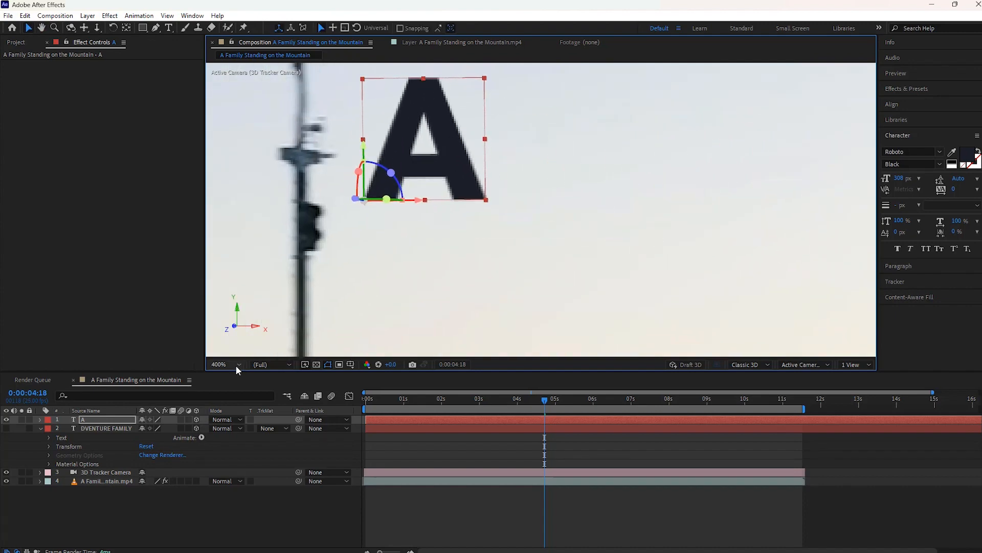
- Colour the big A teal so it spells ADVENTURE FAMILY, with the viewer back at 50%
click(222, 364)
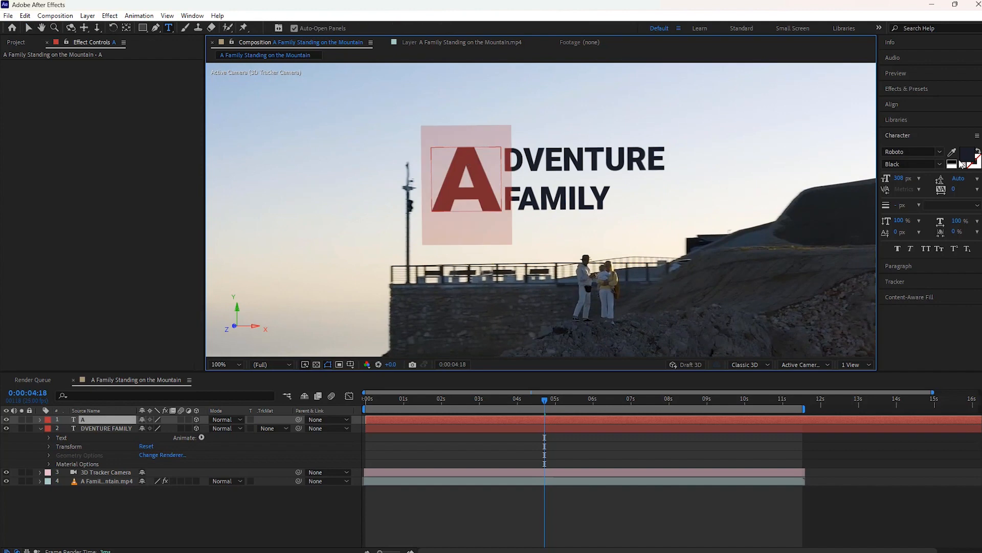
click(967, 158)
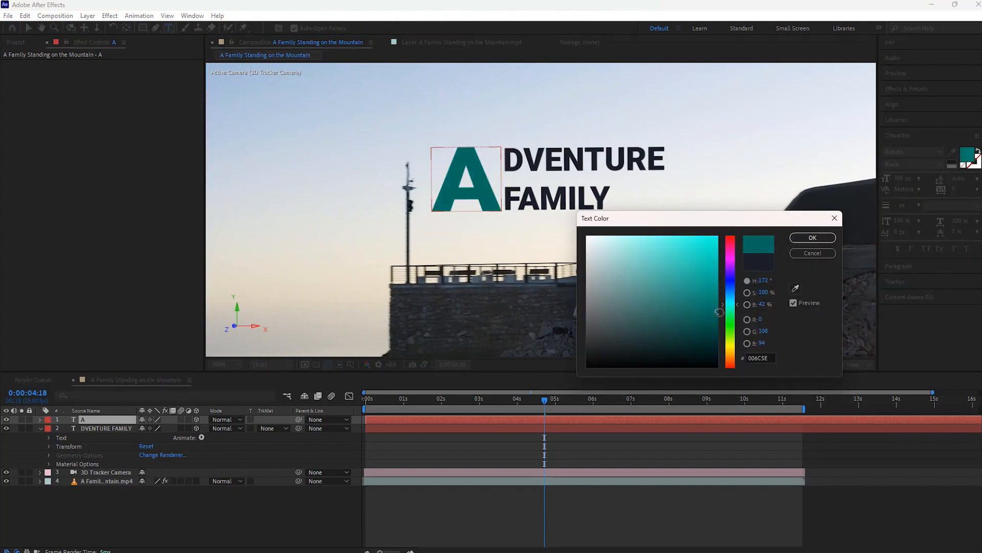
click(811, 237)
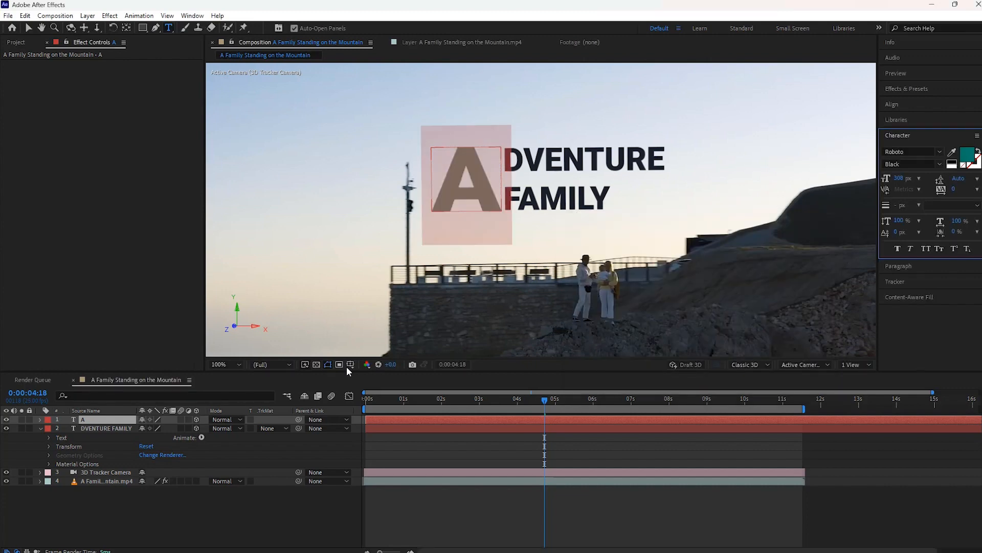
click(221, 364)
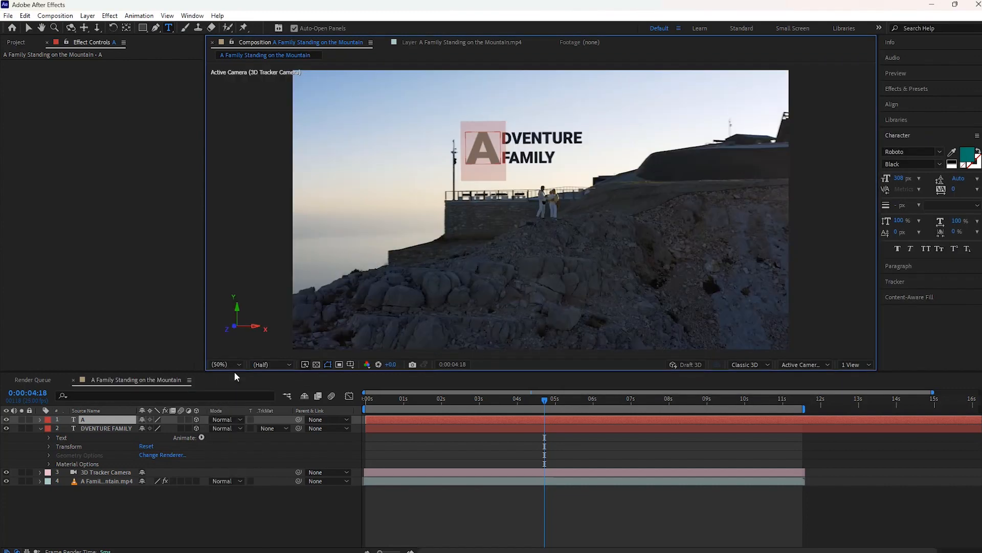